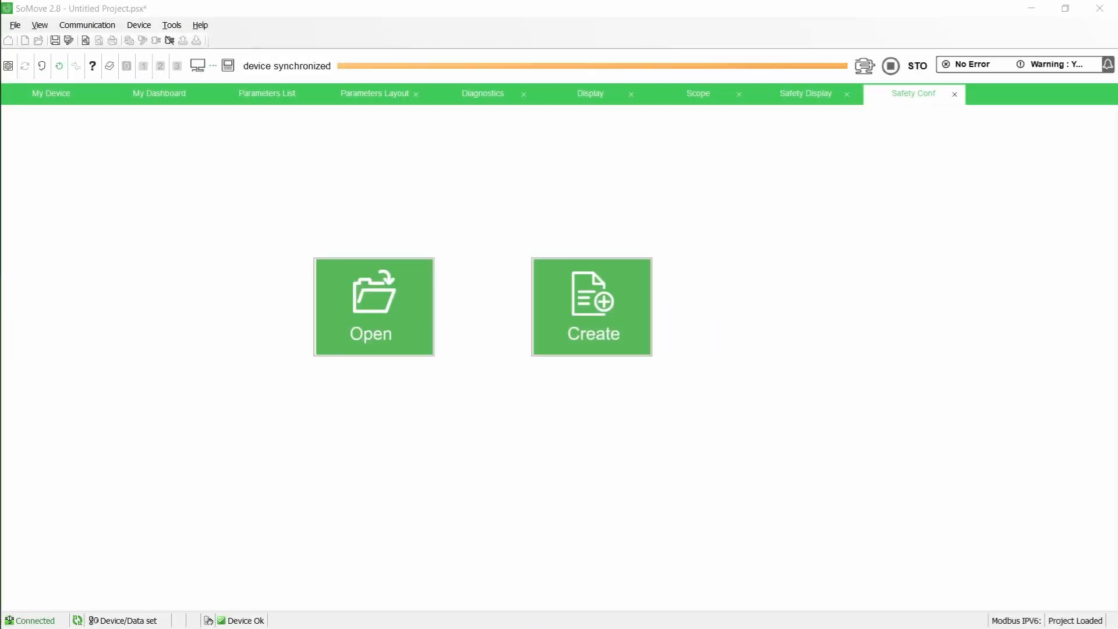
Step: Create a password-protected safety configuration and import asynchronous motor, 2 pole pairs, no encoder
{"action": "left_click", "coordinate": [591, 307]}
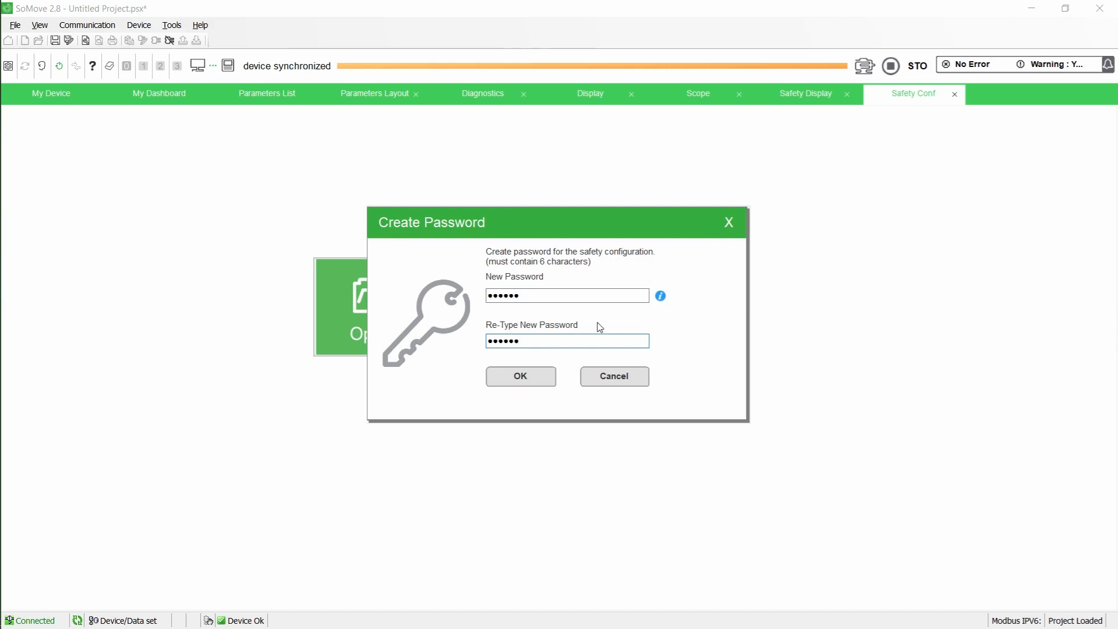
{"action": "left_click", "coordinate": [520, 377]}
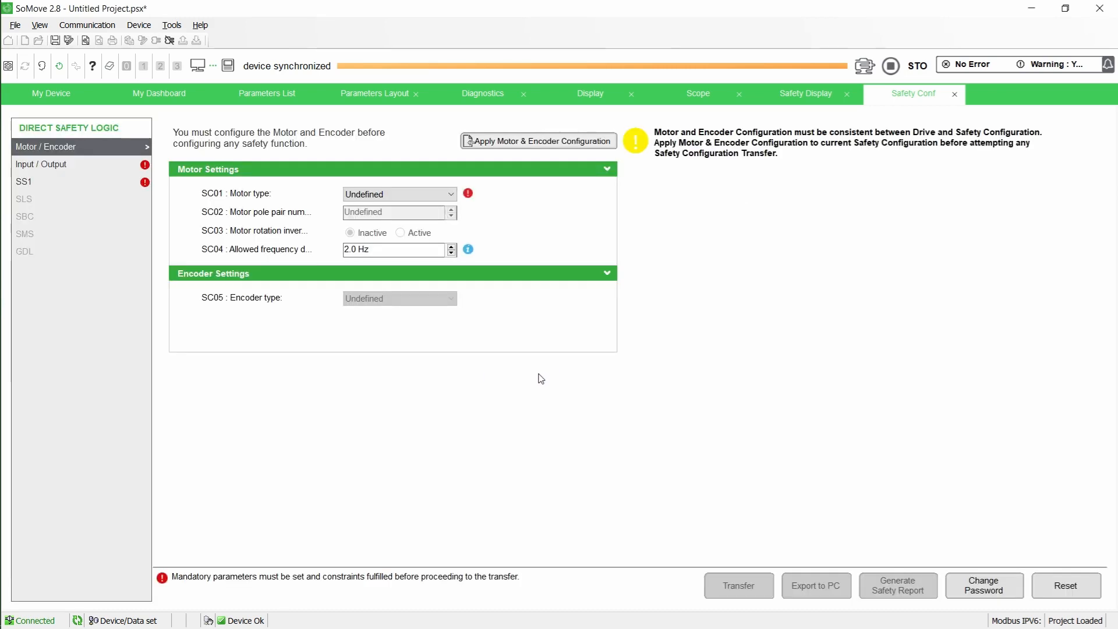
{"action": "left_click", "coordinate": [538, 141]}
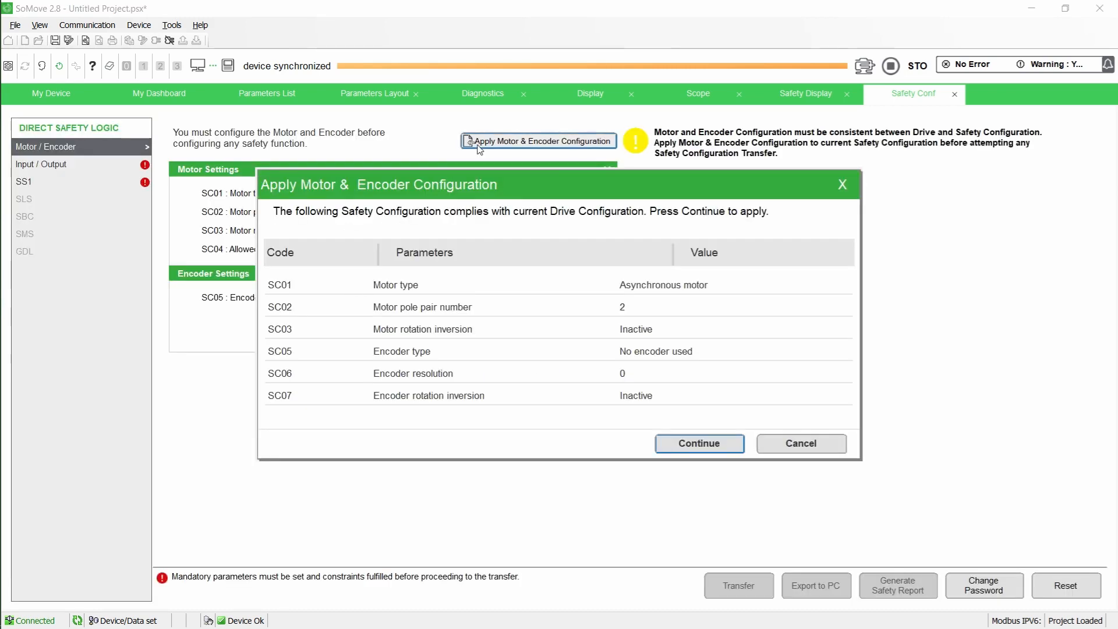
{"action": "mouse_move", "coordinate": [604, 322]}
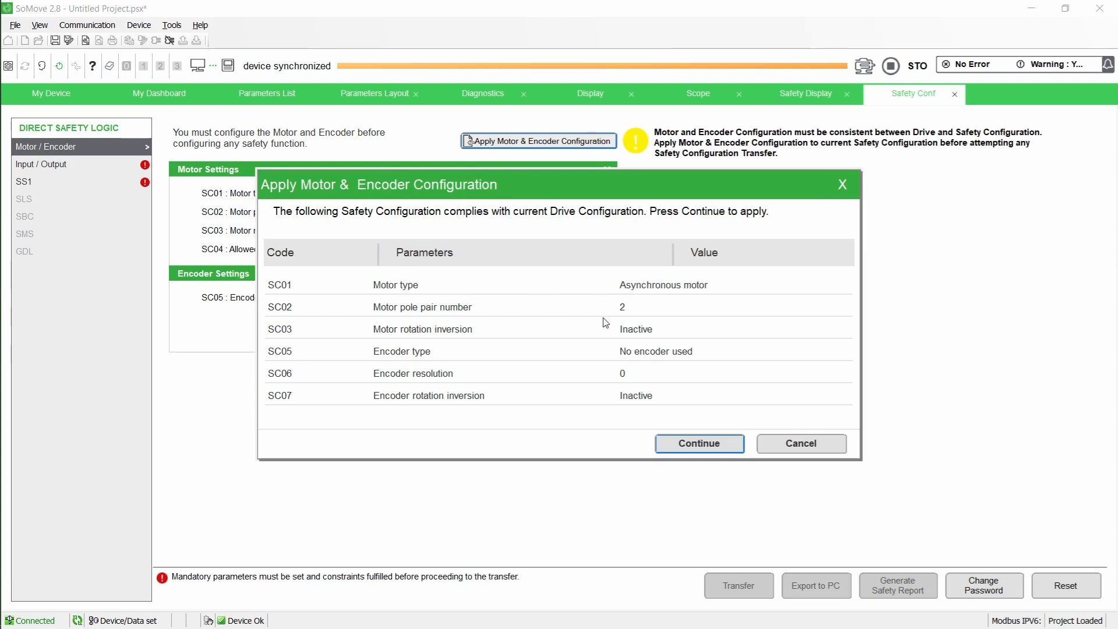
{"action": "left_click", "coordinate": [699, 442]}
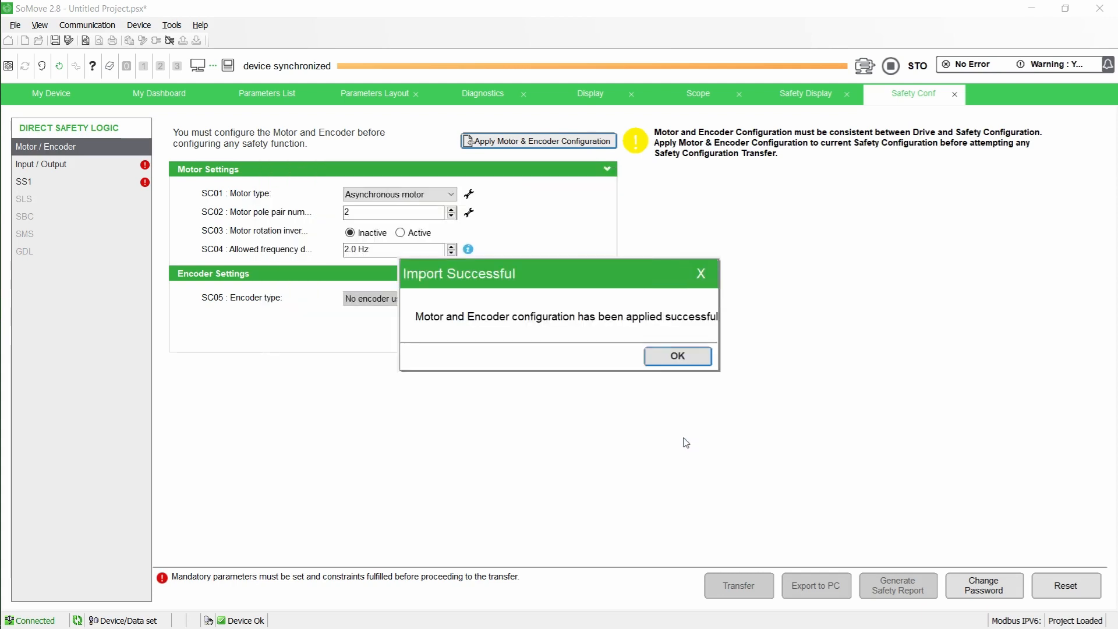
{"action": "left_click", "coordinate": [677, 356]}
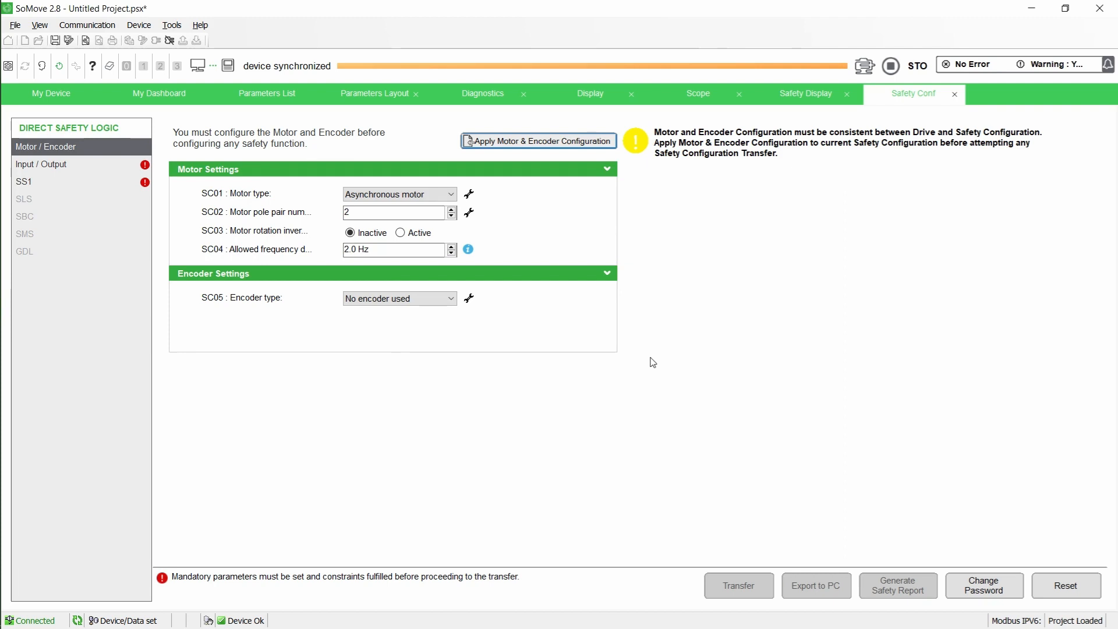
{"action": "left_click", "coordinate": [23, 181]}
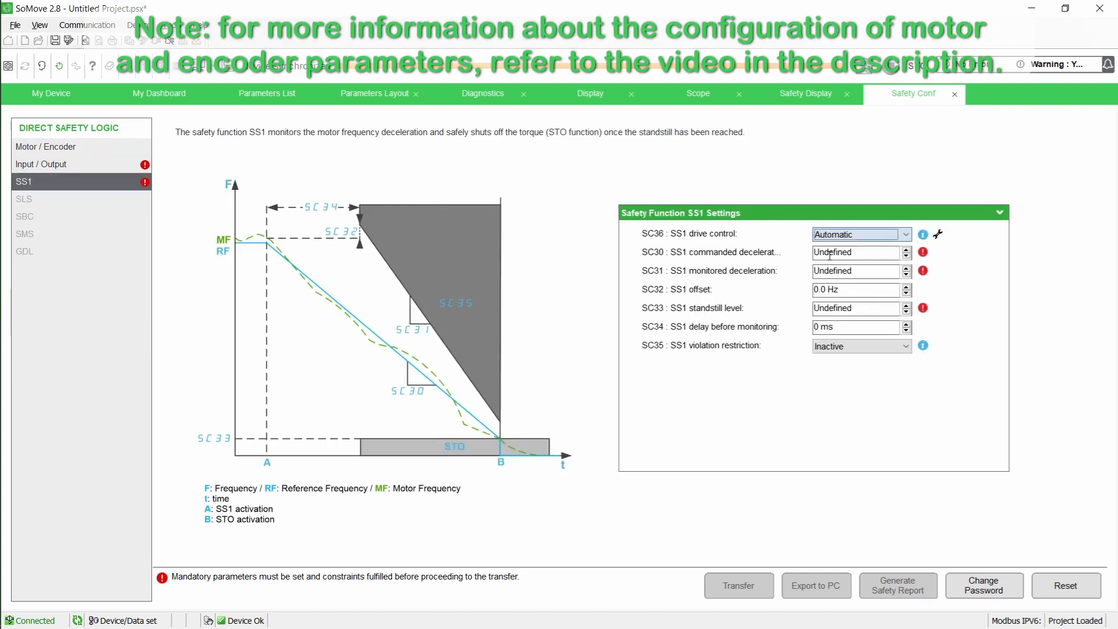
Step: Set the SS1 commanded deceleration SC30 to 10.0 Hz/s
{"action": "type", "text": "10.0 Hz/s"}
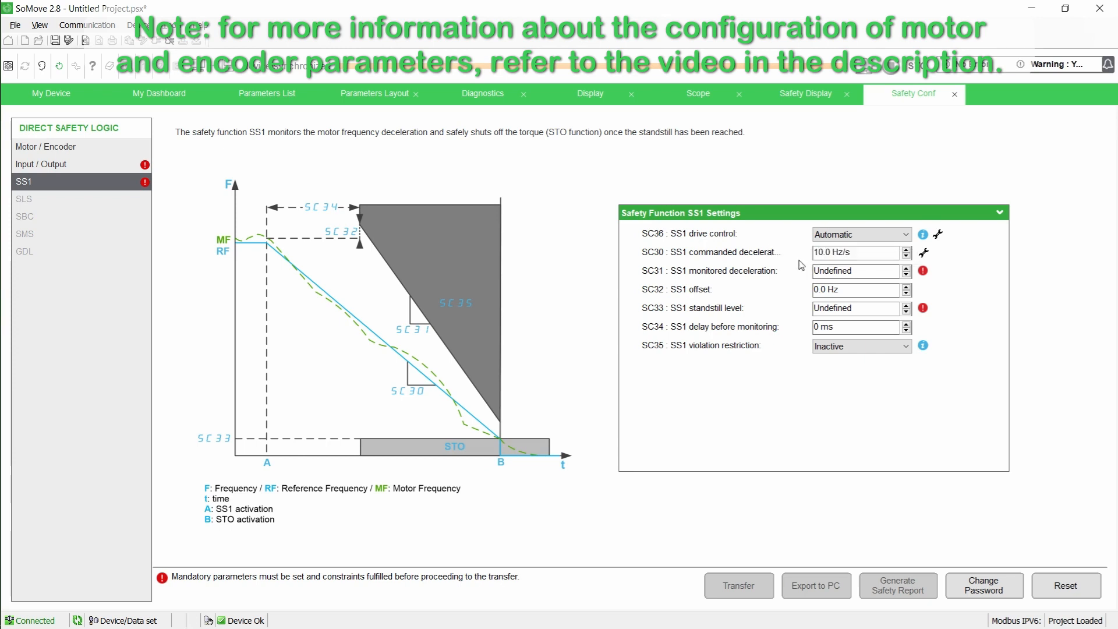
{"action": "type", "text": "10"}
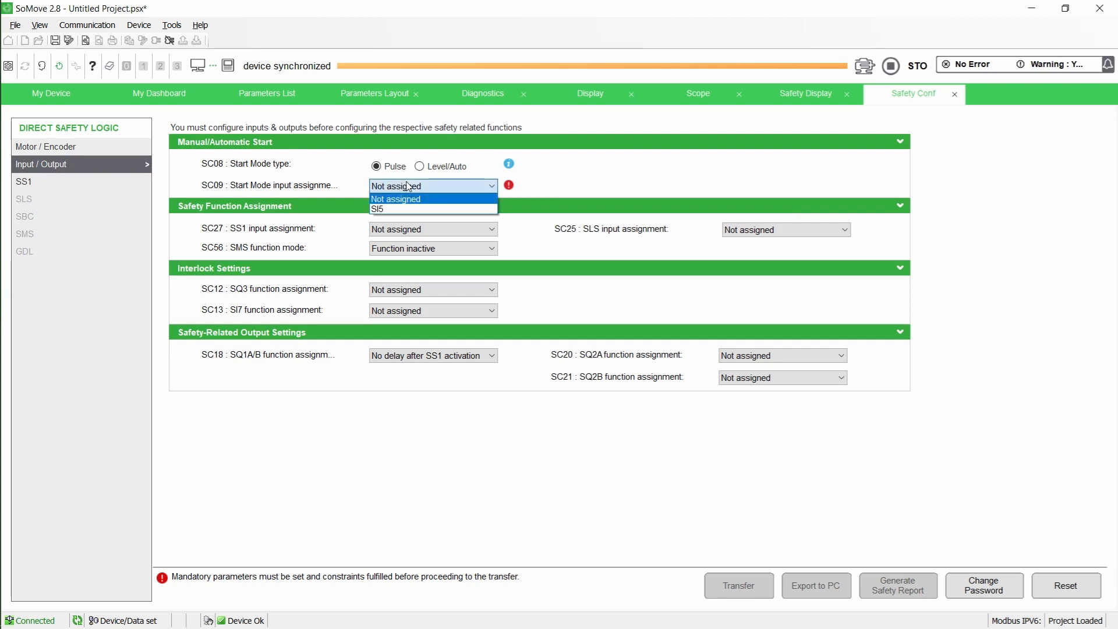
Step: Assign SI5 as the SC09 start-mode input and Guard Door Lock to SQ3 (SC12)
{"action": "left_click", "coordinate": [377, 209]}
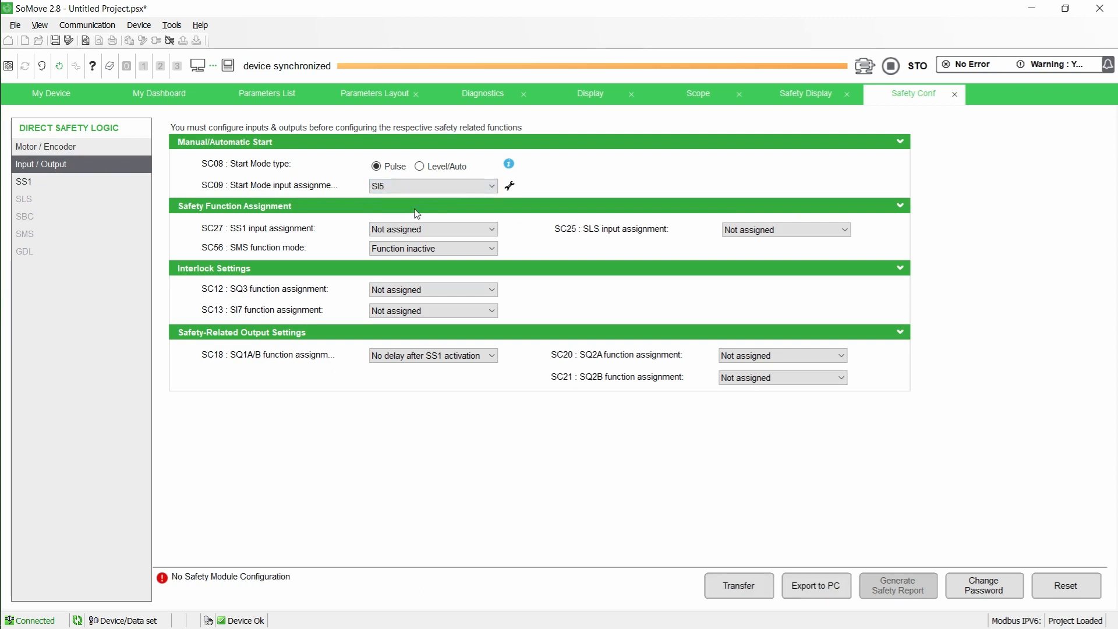
{"action": "mouse_move", "coordinate": [287, 302]}
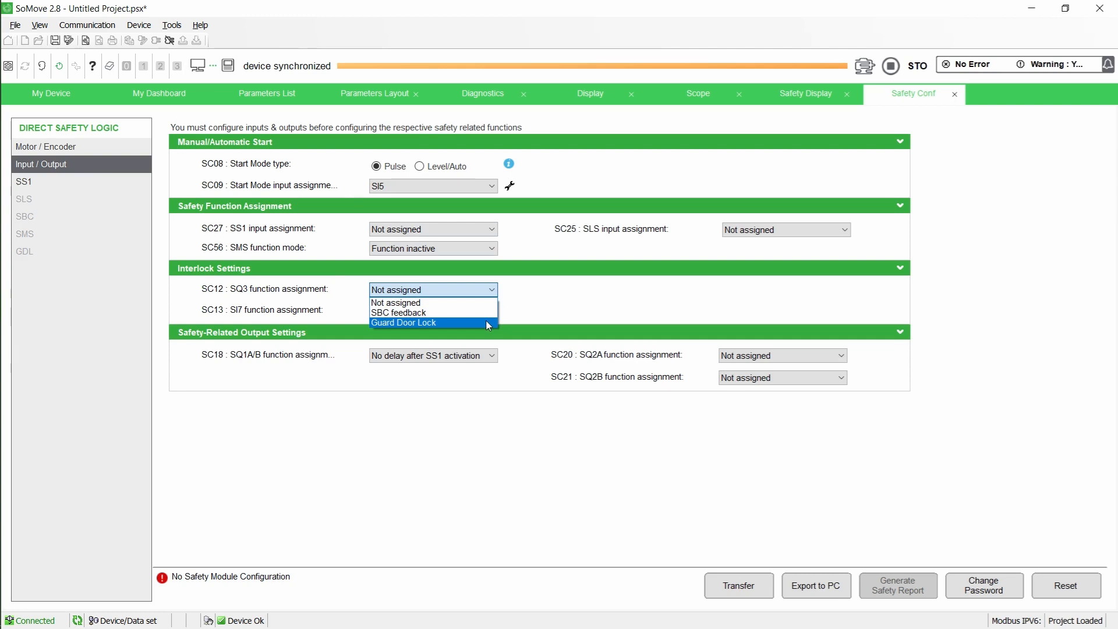
{"action": "left_click", "coordinate": [403, 322]}
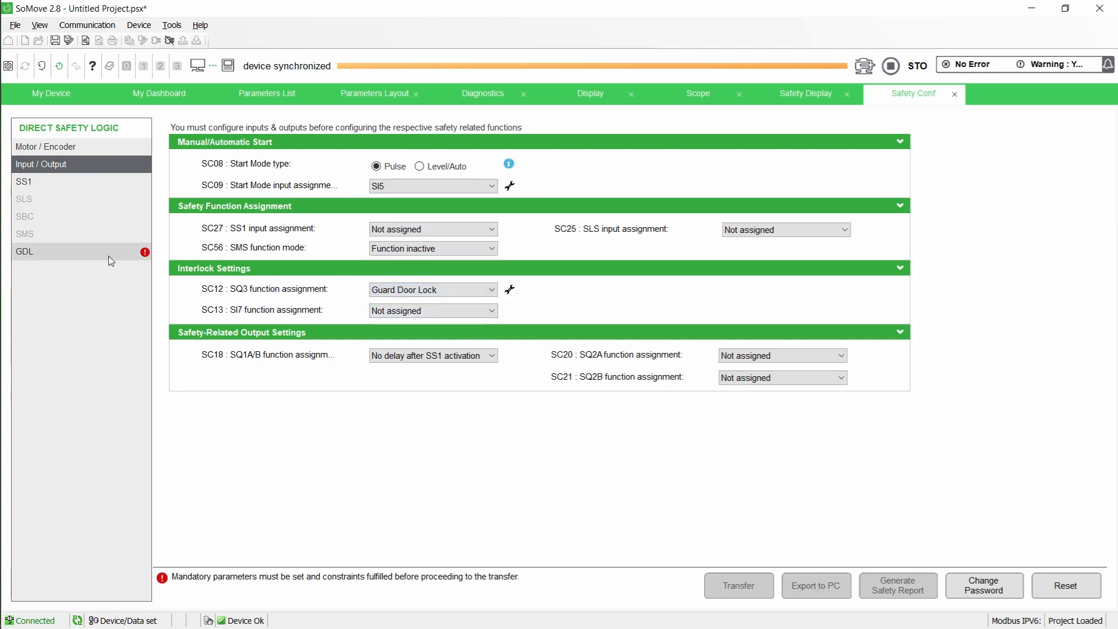
Step: Open the GDL page from the Direct Safety Logic list
{"action": "left_click", "coordinate": [25, 251]}
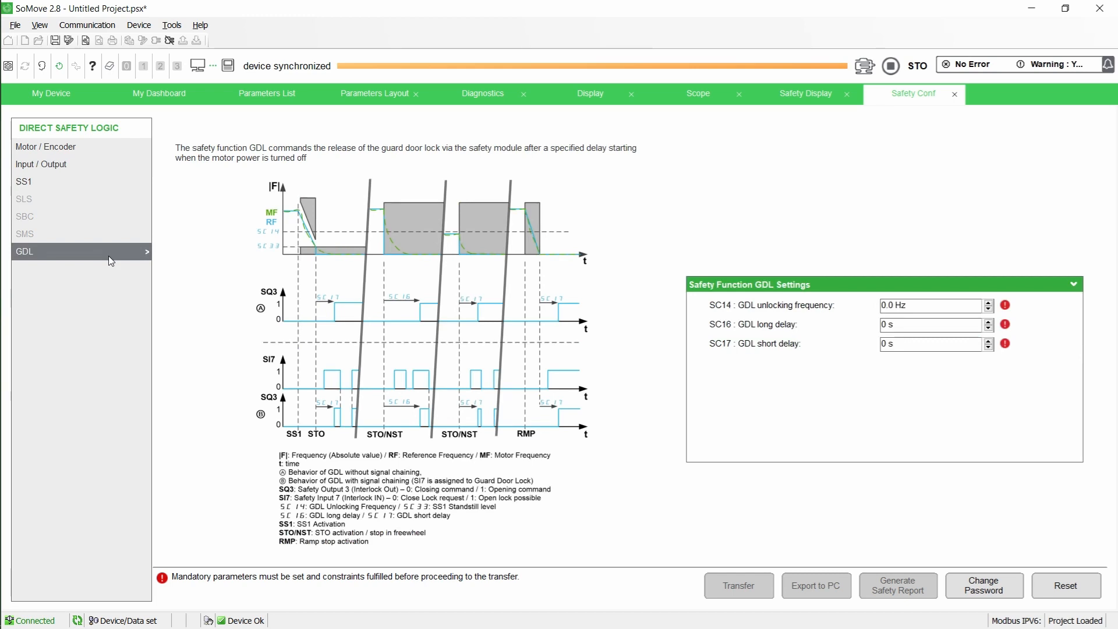
{"action": "mouse_move", "coordinate": [838, 407]}
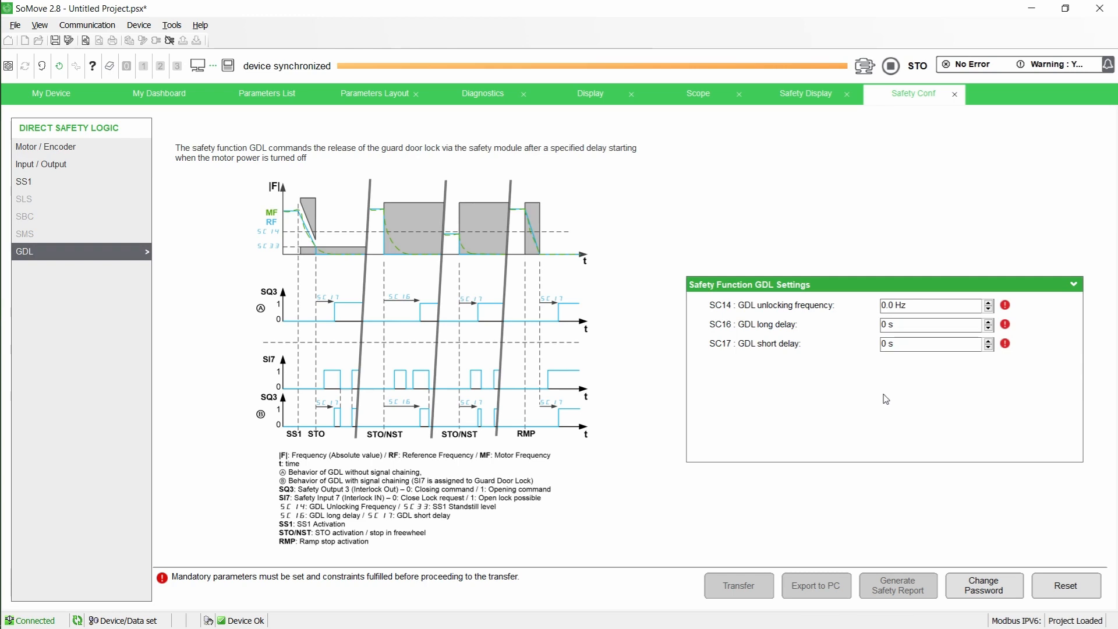
Step: Enter a 10 s GDL long delay in SC16
{"action": "left_click", "coordinate": [931, 324]}
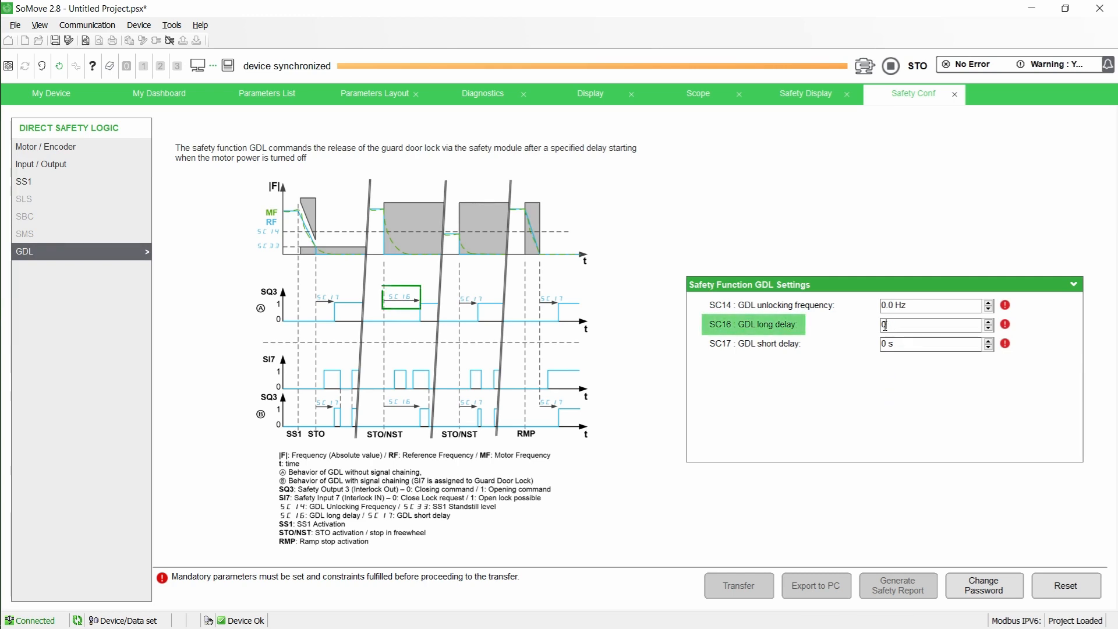
{"action": "type", "text": "1"}
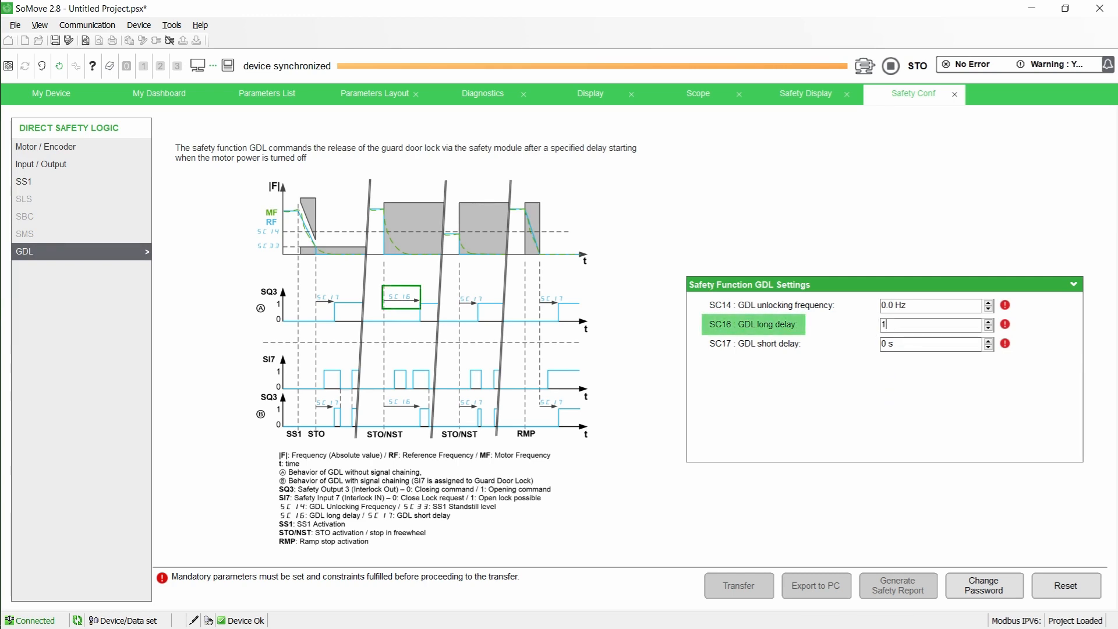
{"action": "type", "text": "0"}
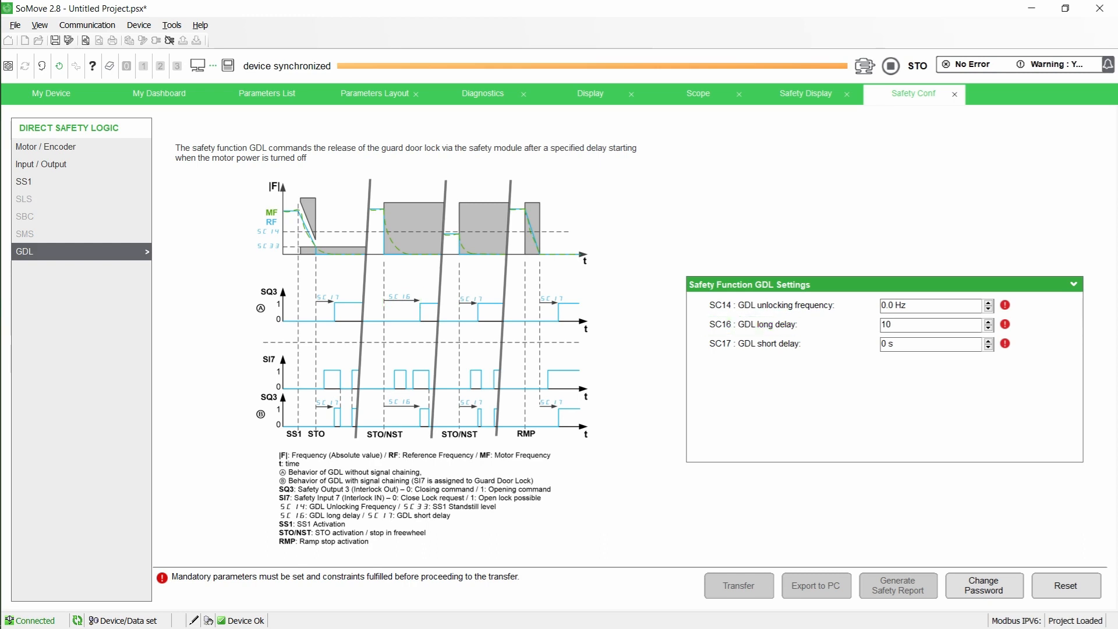
{"action": "left_click", "coordinate": [934, 343]}
{"action": "type", "text": "5"}
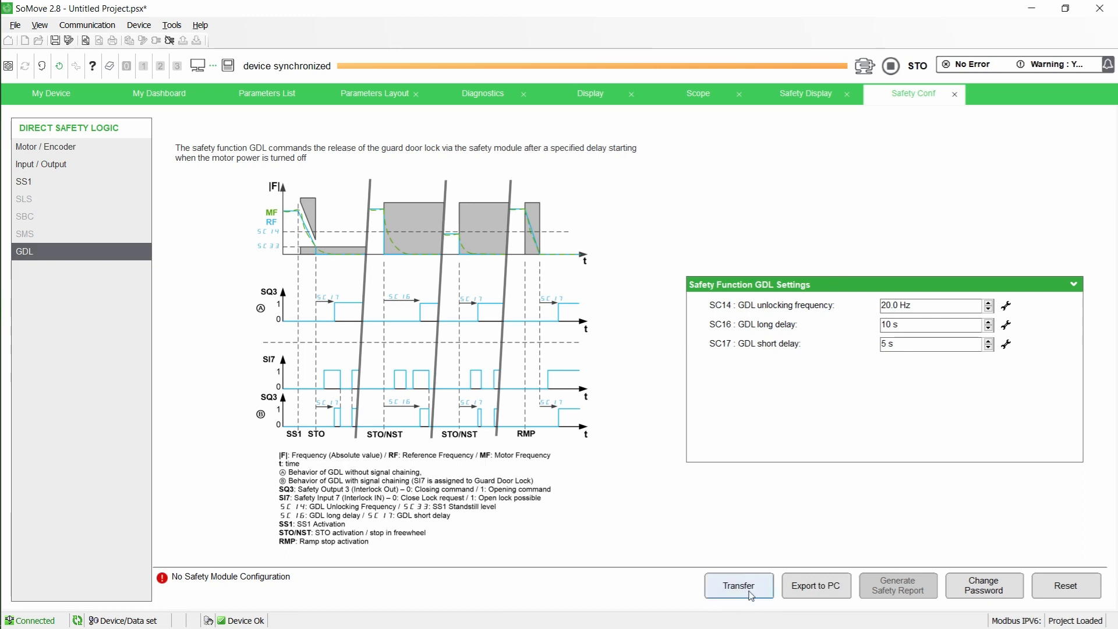
Step: Transfer the GDL safety configuration to the drive, acknowledging activation code 0BDF
{"action": "left_click", "coordinate": [739, 585]}
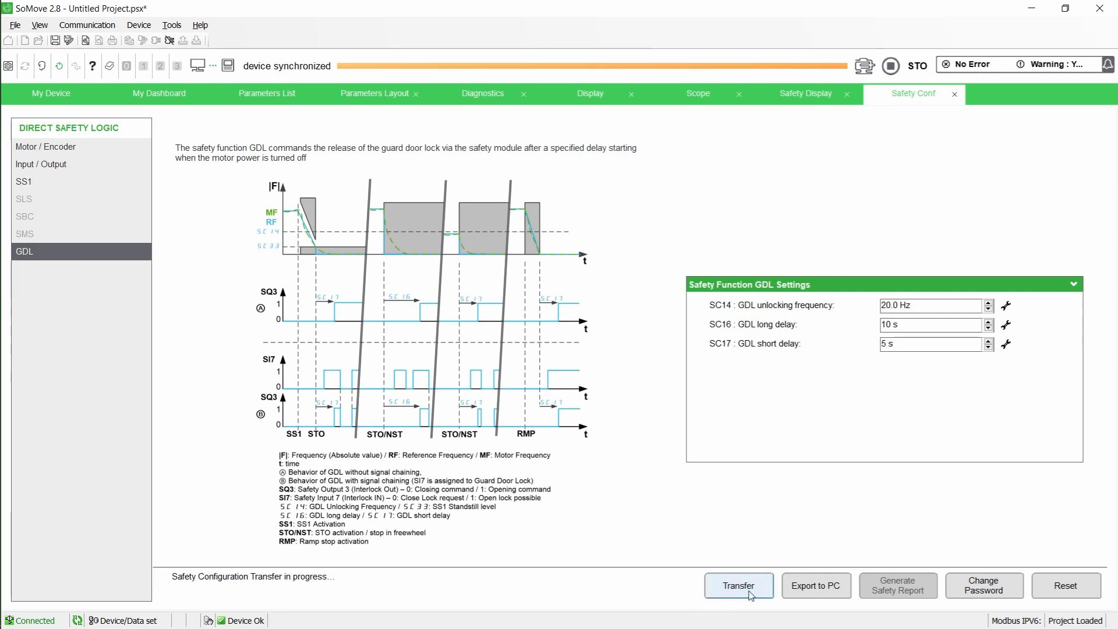
{"action": "left_click", "coordinate": [739, 585]}
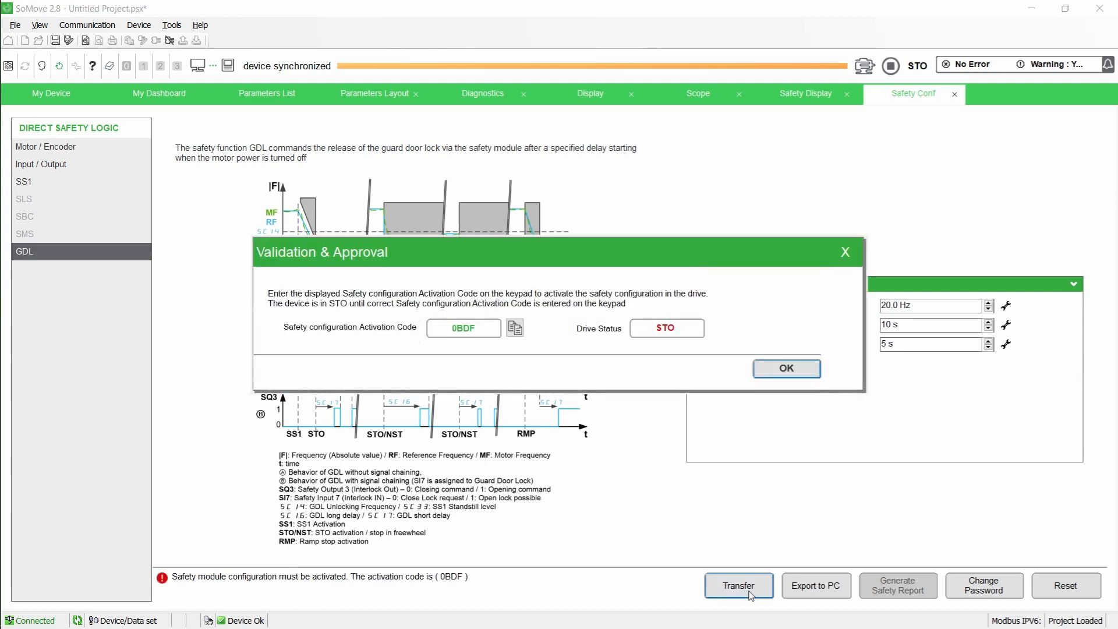
{"action": "mouse_move", "coordinate": [497, 350]}
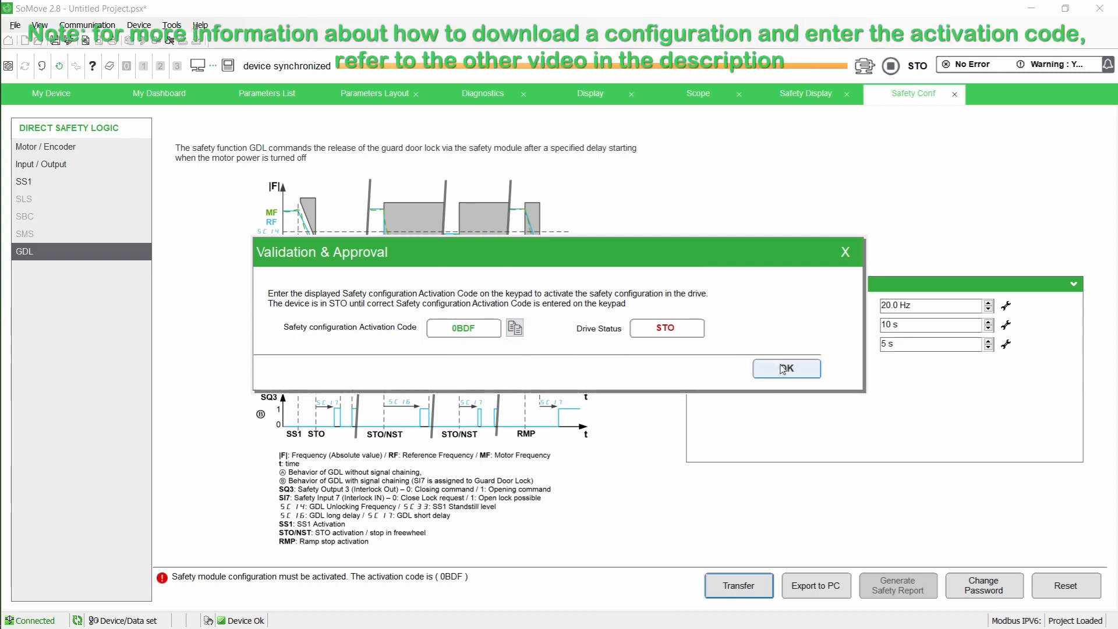
{"action": "left_click", "coordinate": [785, 369]}
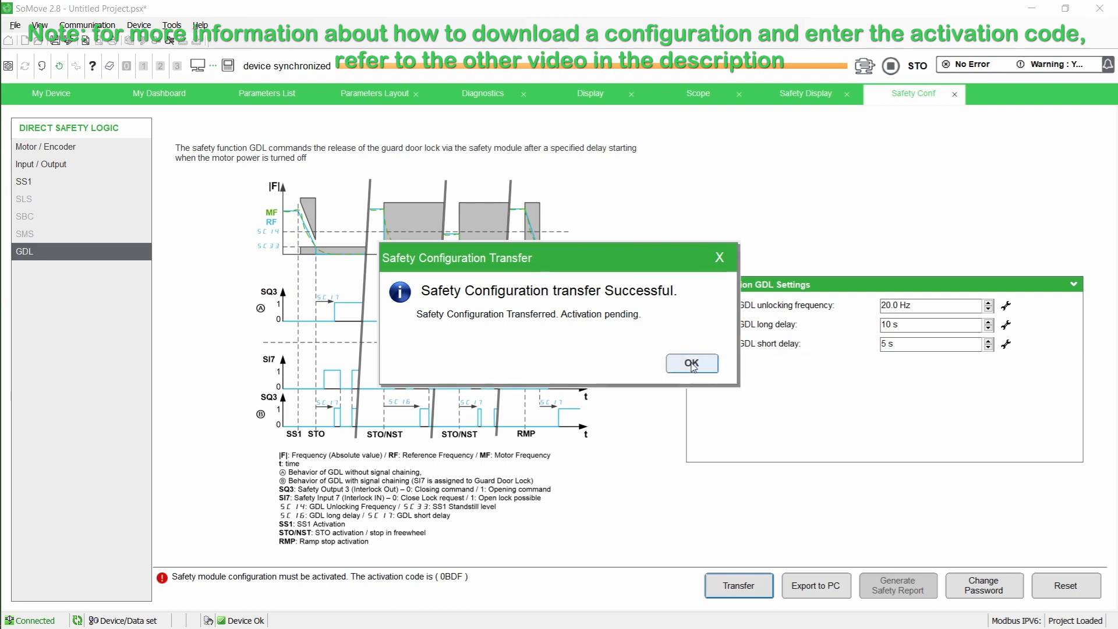
{"action": "left_click", "coordinate": [690, 364]}
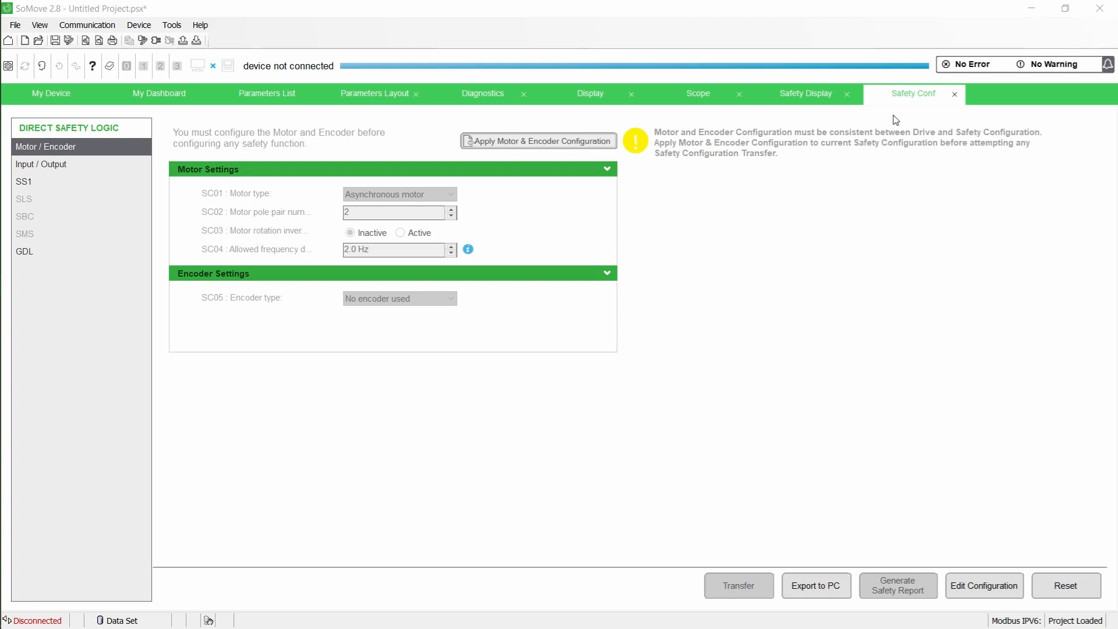
{"action": "mouse_move", "coordinate": [902, 113]}
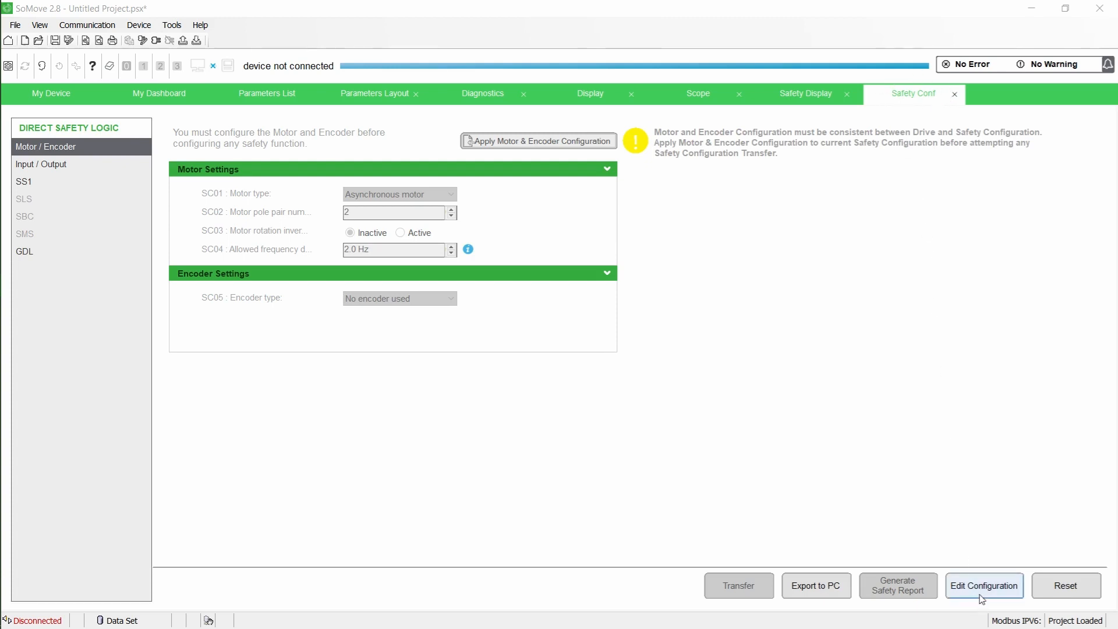
Step: Unlock editing with the password and set SC13 SI7 function to Guard Door Lock
{"action": "left_click", "coordinate": [984, 586]}
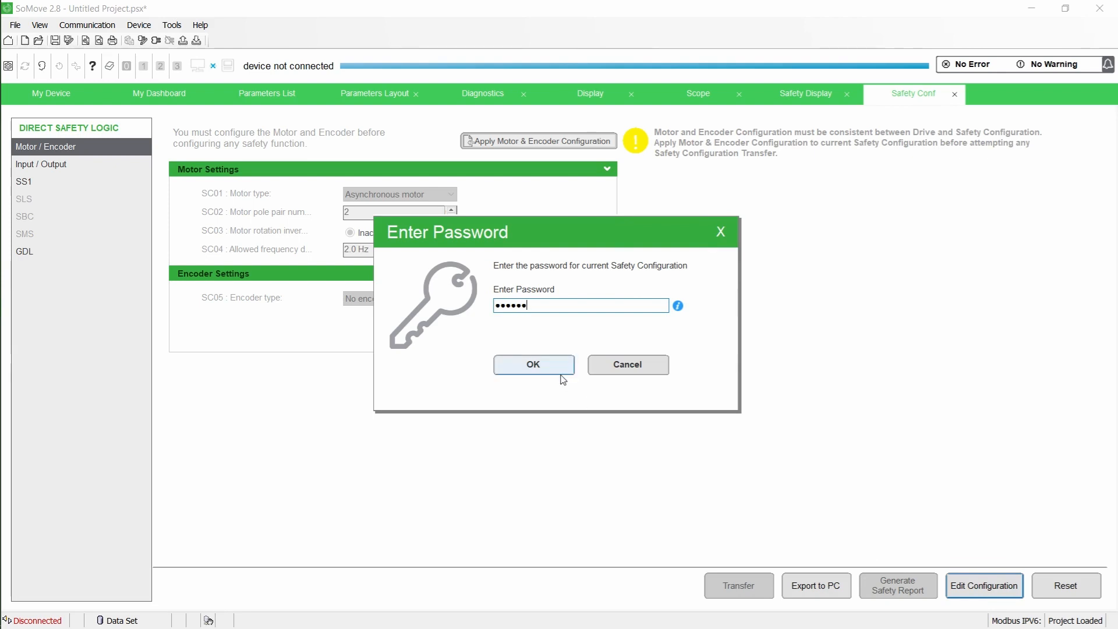
{"action": "left_click", "coordinate": [533, 364]}
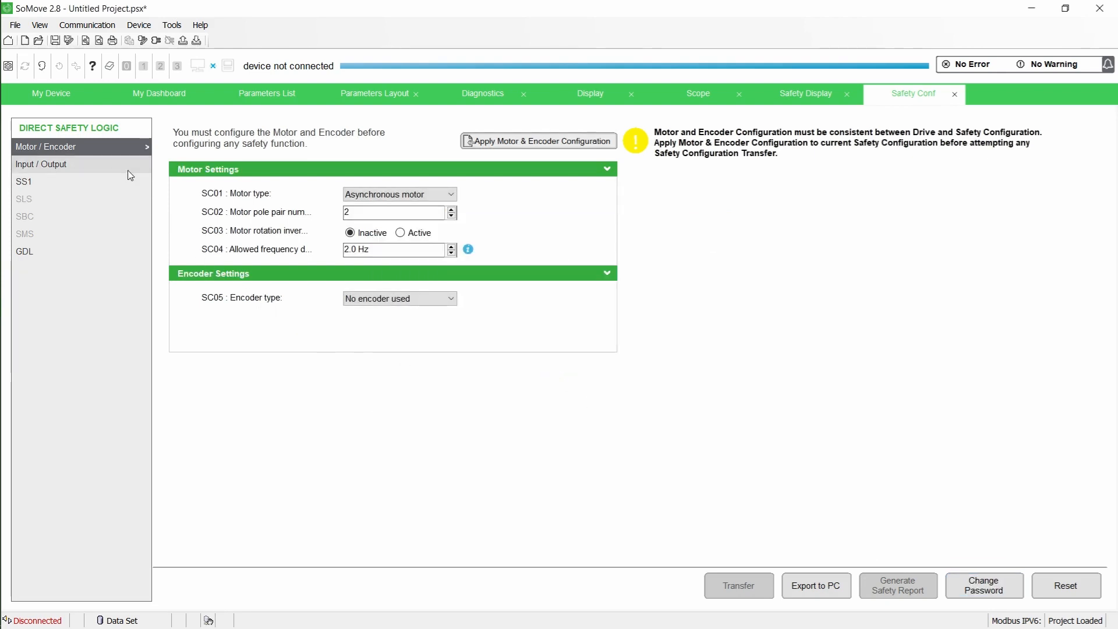
{"action": "left_click", "coordinate": [41, 165]}
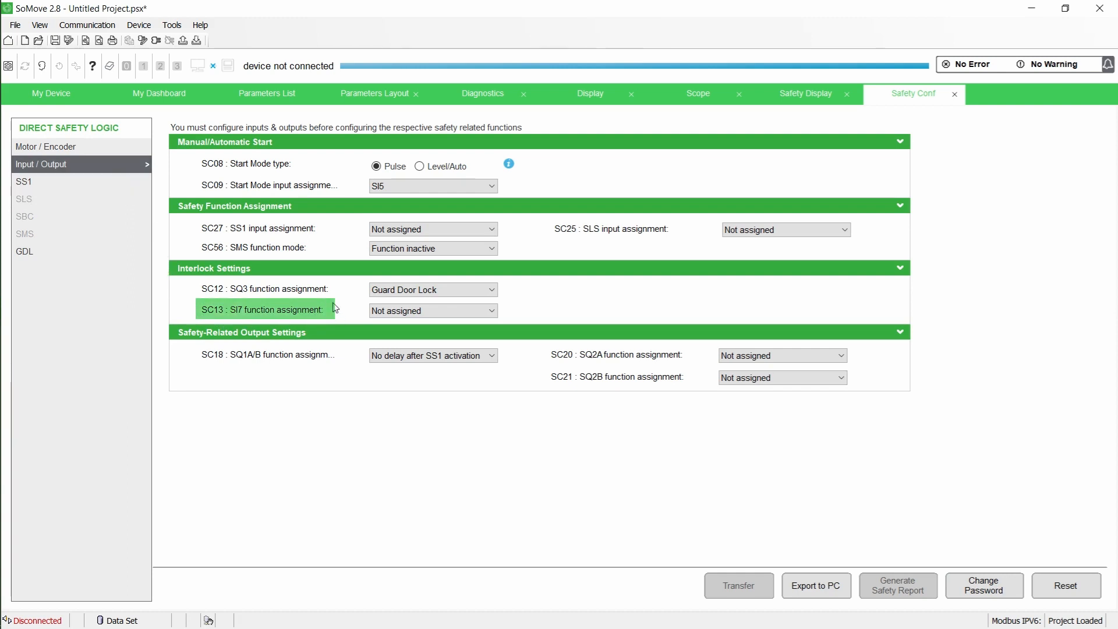
{"action": "mouse_move", "coordinate": [297, 322]}
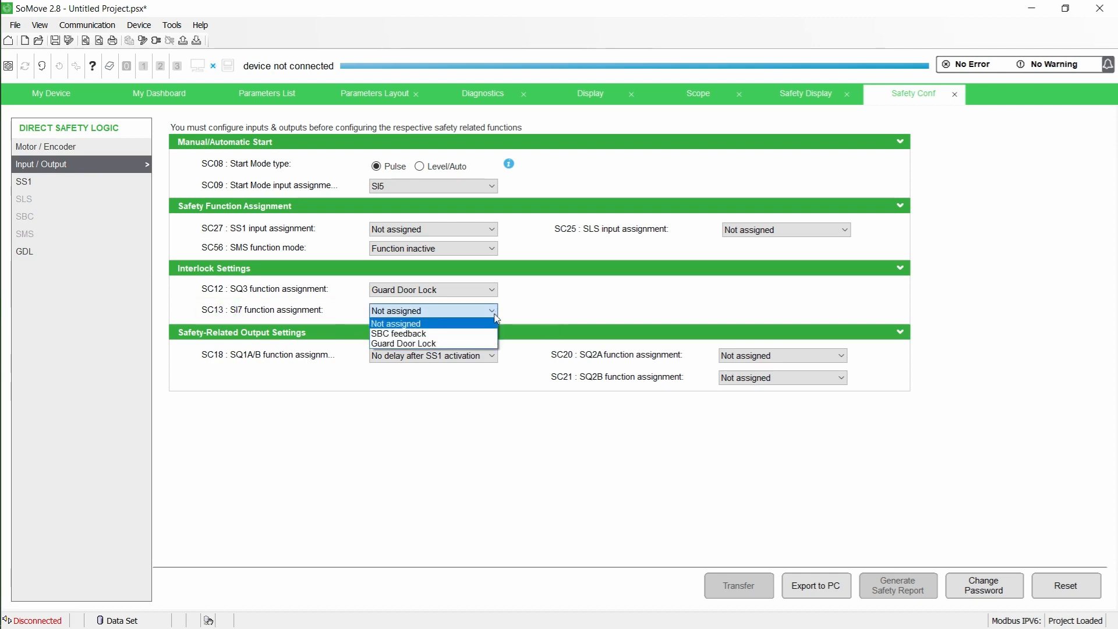
{"action": "left_click", "coordinate": [403, 344]}
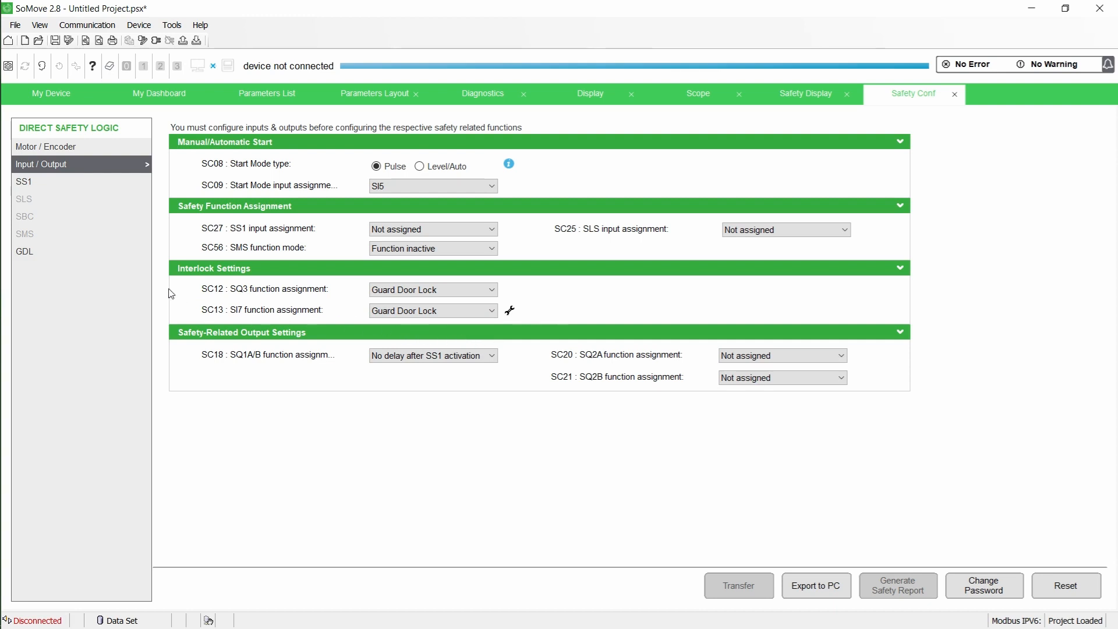
{"action": "left_click", "coordinate": [25, 251]}
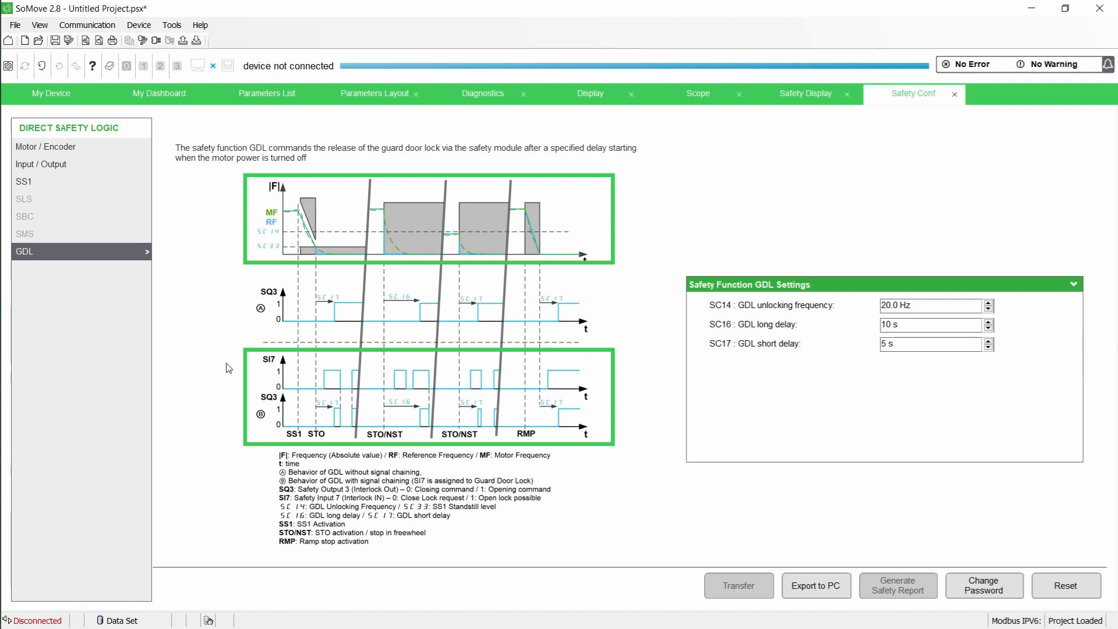
{"action": "mouse_move", "coordinate": [271, 372]}
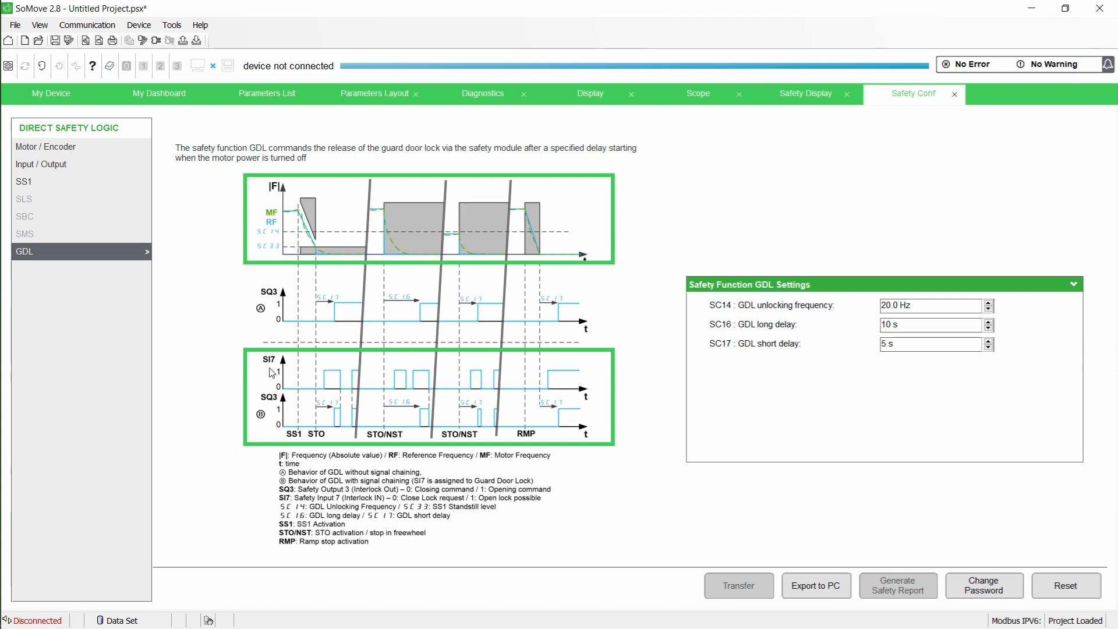
{"action": "mouse_move", "coordinate": [250, 369]}
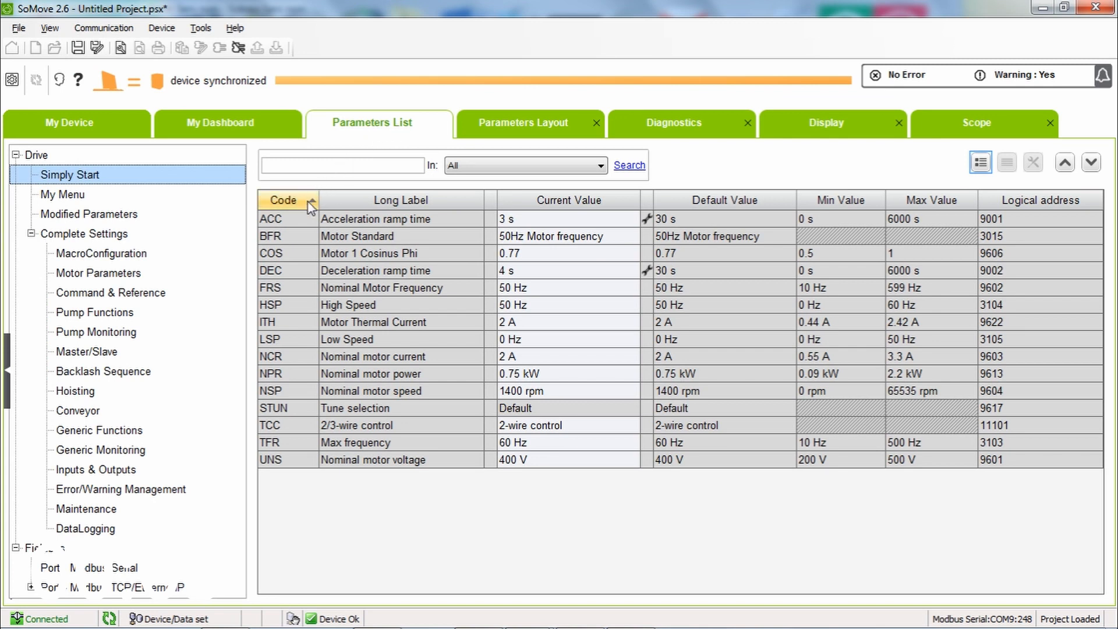
Step: Select the ACC row under Simply Start, showing 3 s acceleration
{"action": "left_click", "coordinate": [271, 219]}
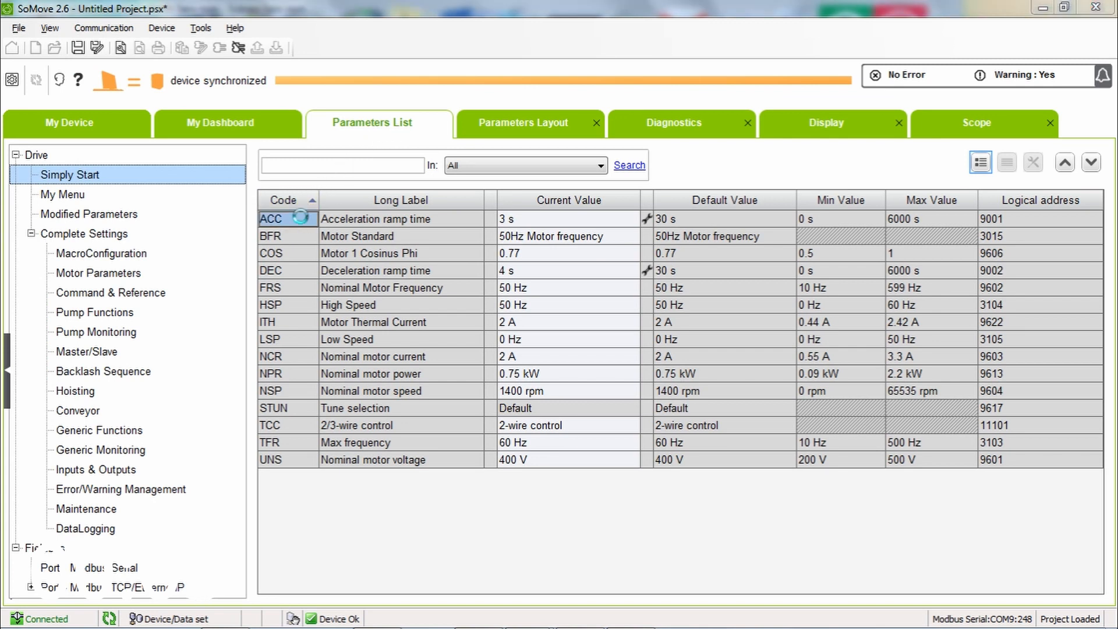